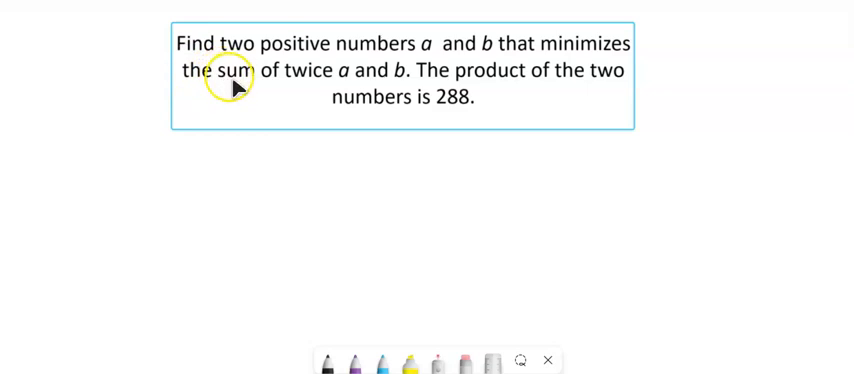
mouse_move(300, 93)
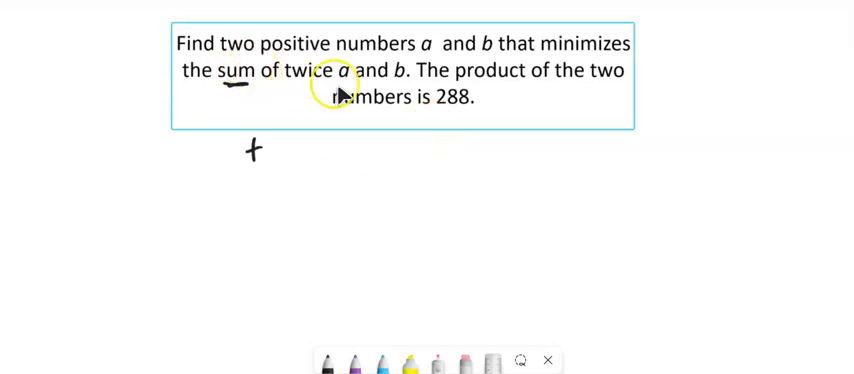
Step: Underline 'sum' and handwrite the objective 'Min: 2a+b' below the problem
text(2a+)
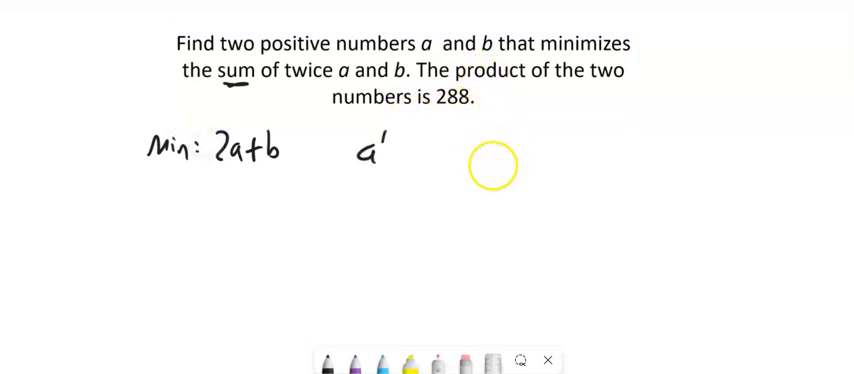
Step: Write 'ab = 288' beside the objective and 'a = 288/b' beneath it
text(b=288)
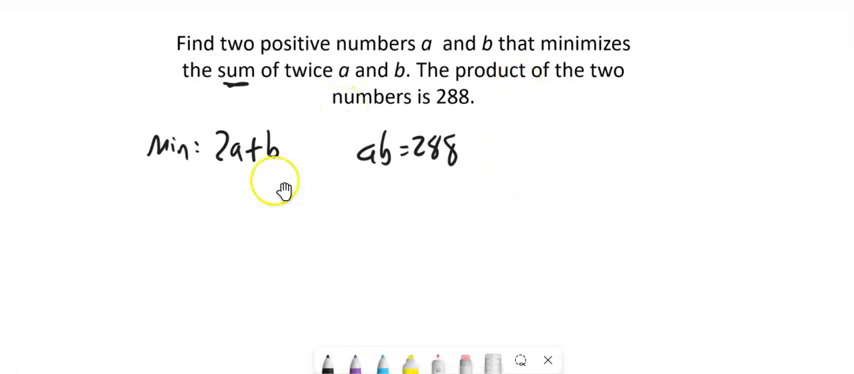
mouse_move(258, 141)
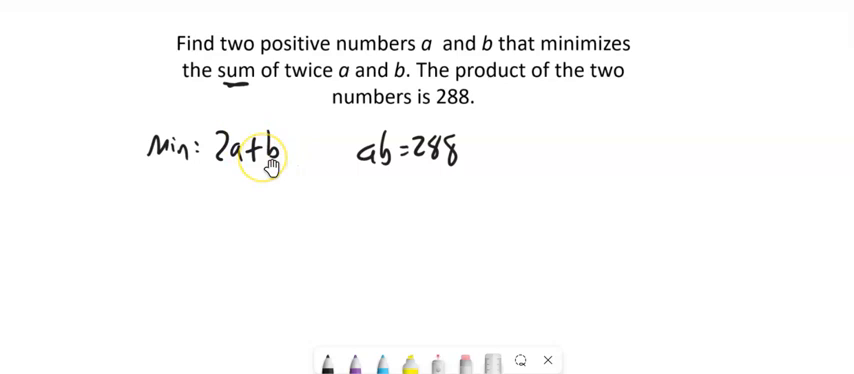
mouse_move(320, 160)
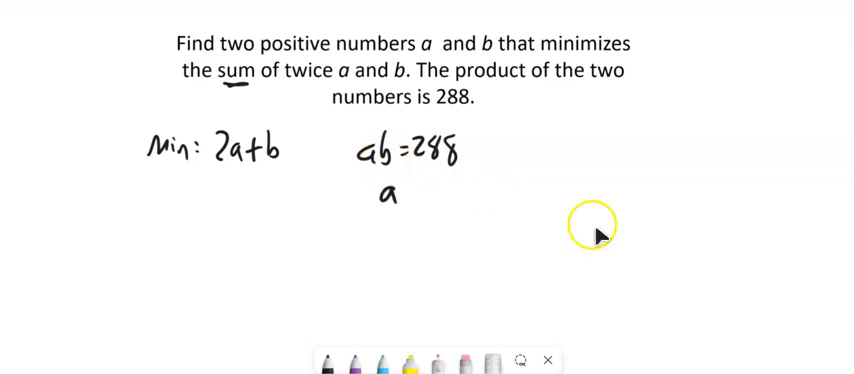
text(= 288/b)
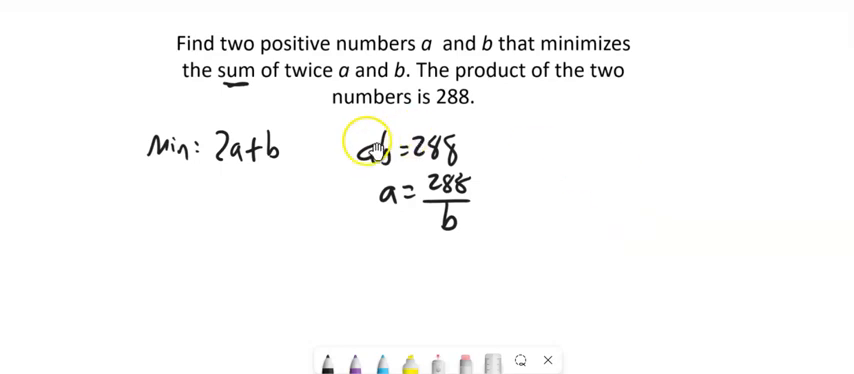
mouse_move(725, 167)
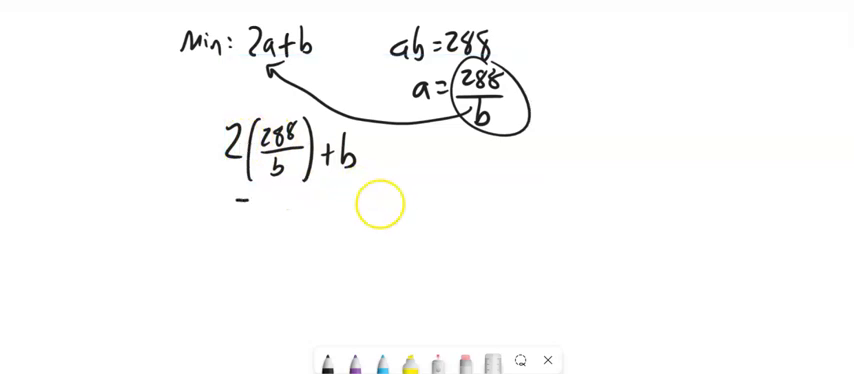
Step: Circle 288/b, link it to 2a, and write 2(288/b)+b and d/db(576/b + b)
text(576)
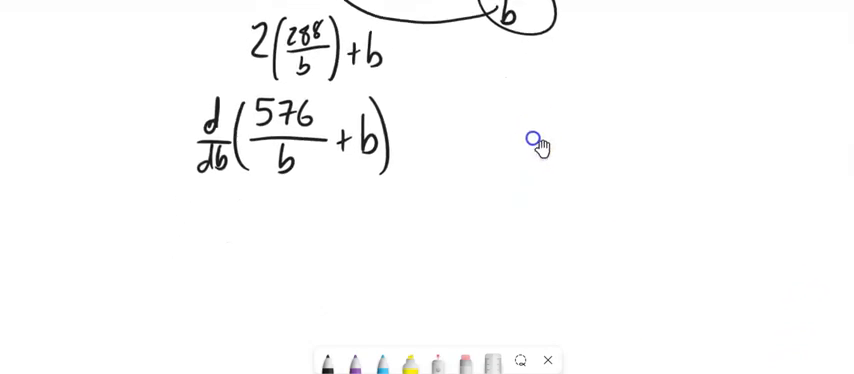
mouse_move(517, 175)
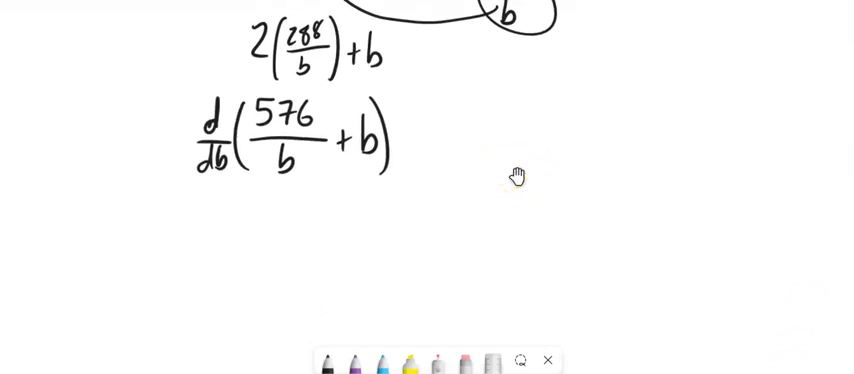
Step: Write d/db(576b^-1 + b) and its result -576b^-2 + 1 below it
click(290, 158)
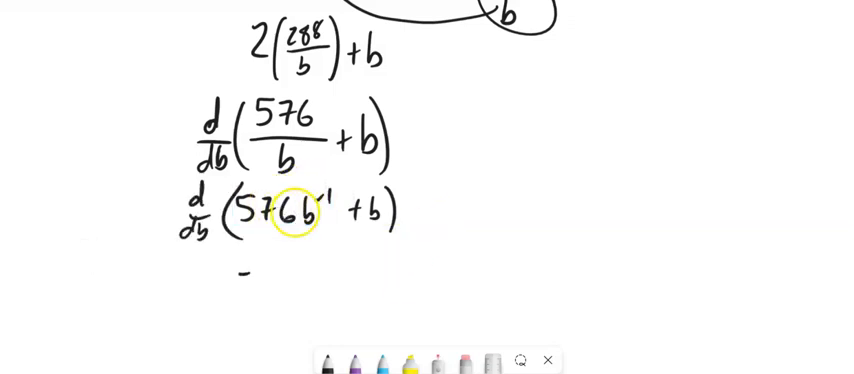
text(-576b^-2 +)
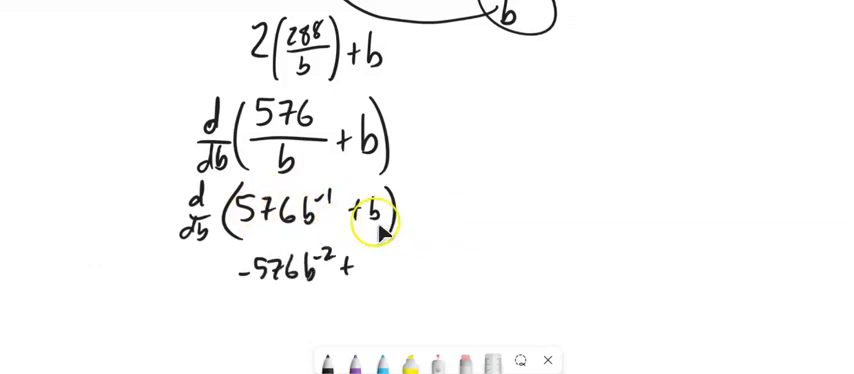
mouse_move(491, 291)
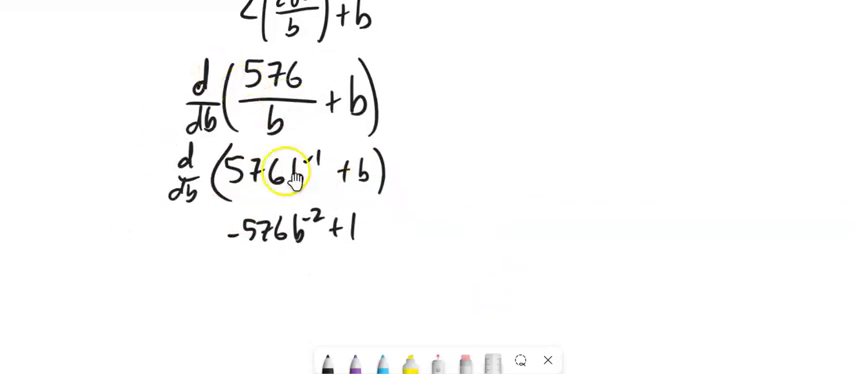
Step: Append '= 0' to the derivative and write '1 = 576b^-2' past a divider
text(=0)
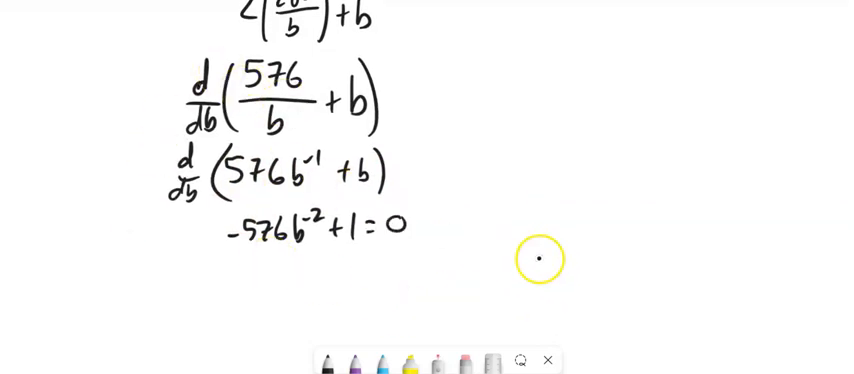
mouse_move(295, 243)
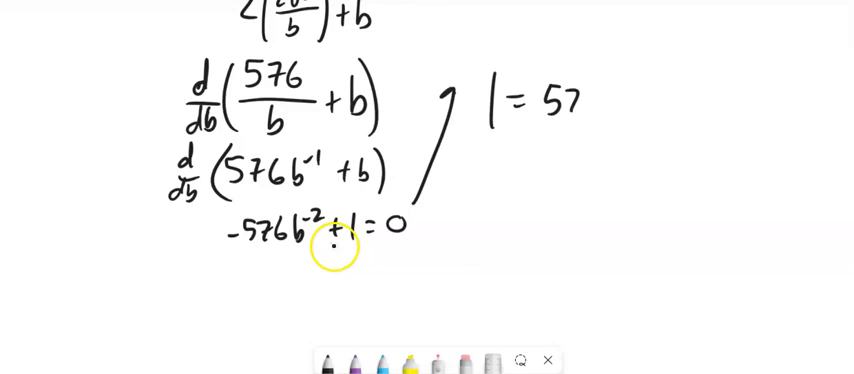
text(6<b)
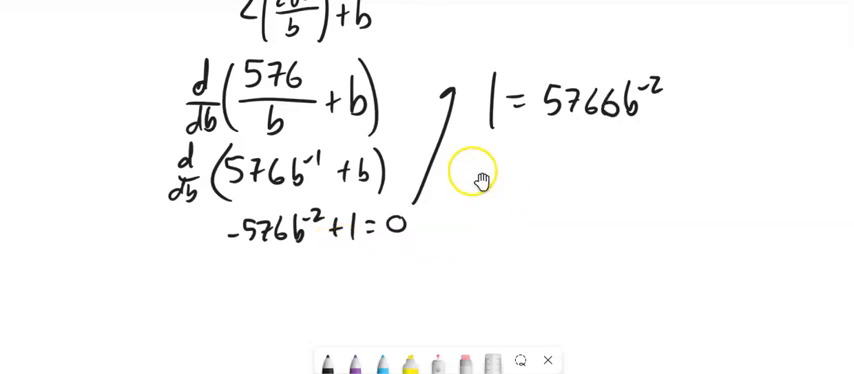
mouse_move(810, 140)
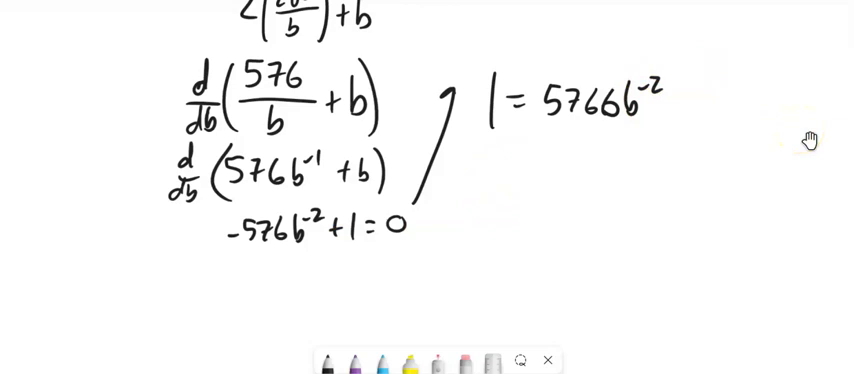